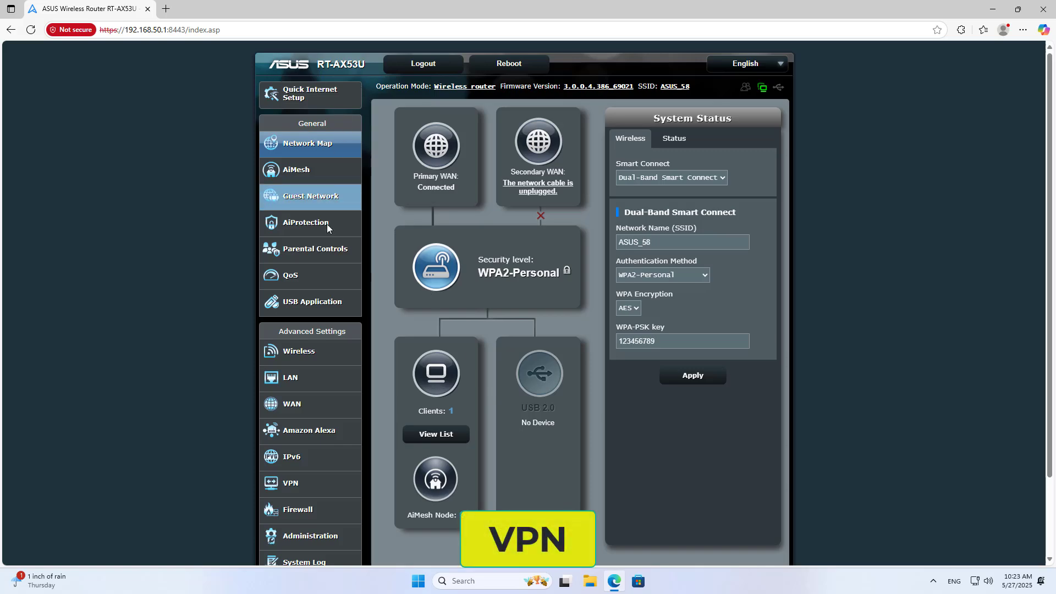
Step: Go to VPN > VPN Server > OpenVPN, leaving the server disabled
left_click(290, 483)
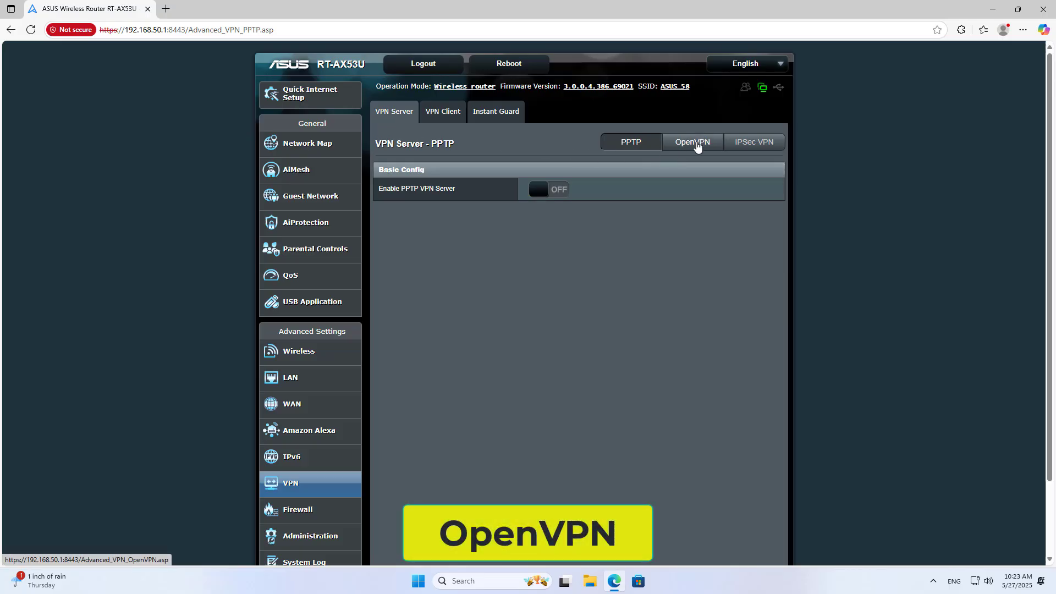
left_click(693, 142)
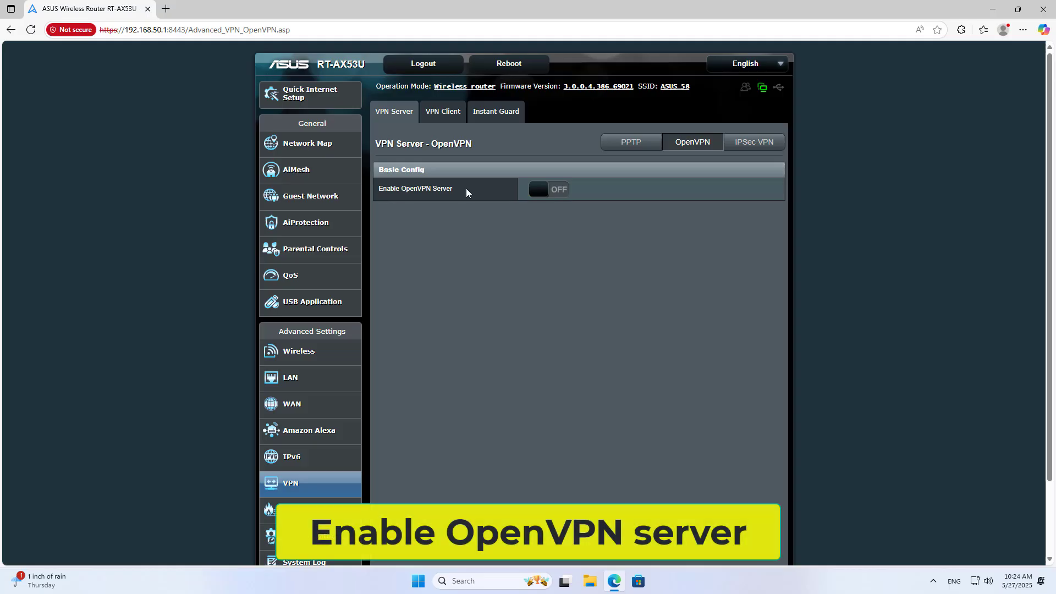
Step: Enable the OpenVPN server on port 1194 with 'Internet and local network' client access
left_click(546, 189)
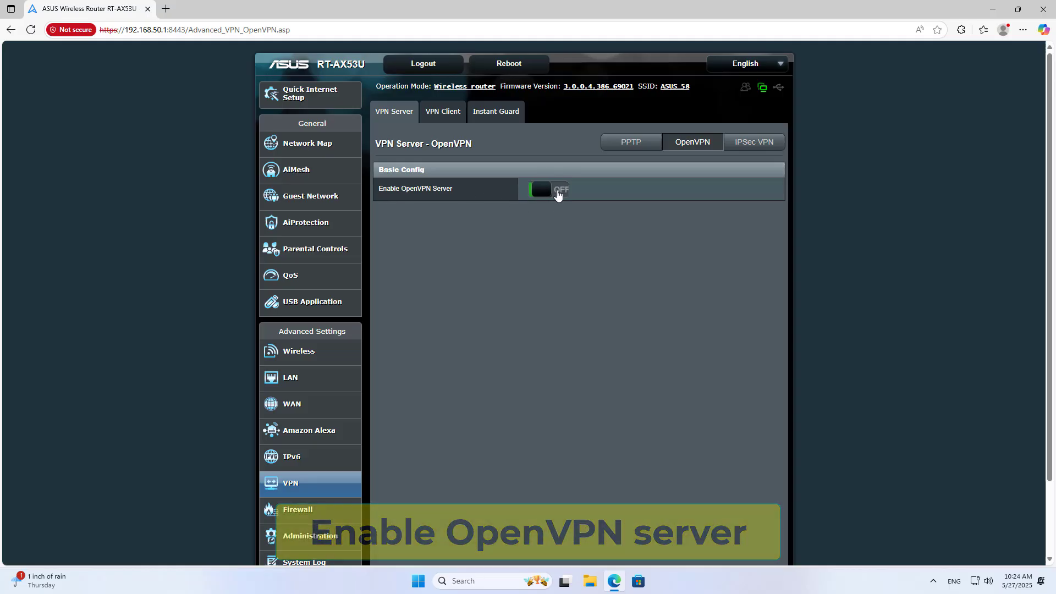
left_click(548, 189)
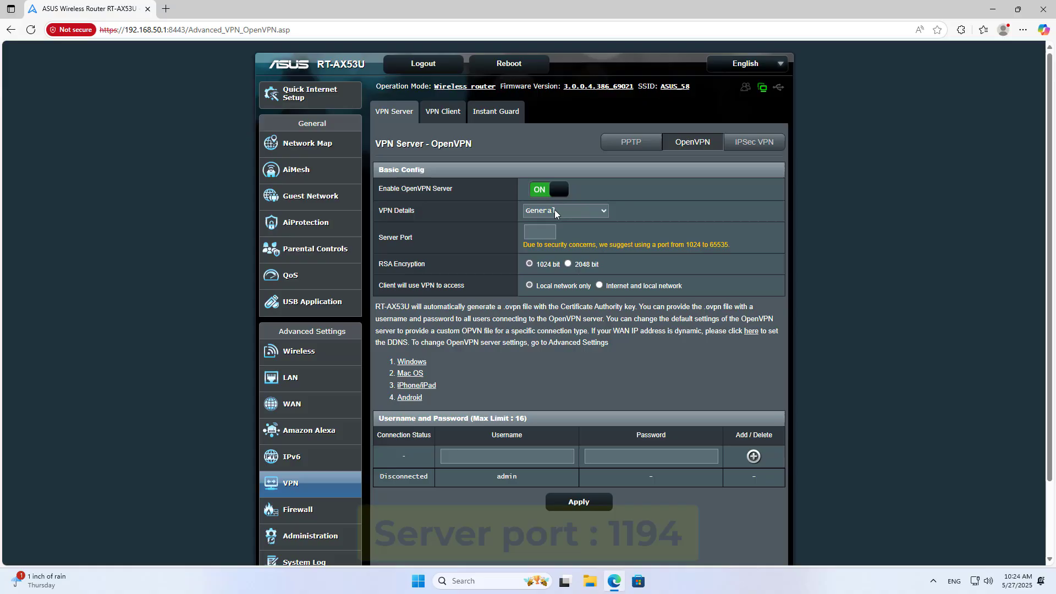
left_click(540, 232)
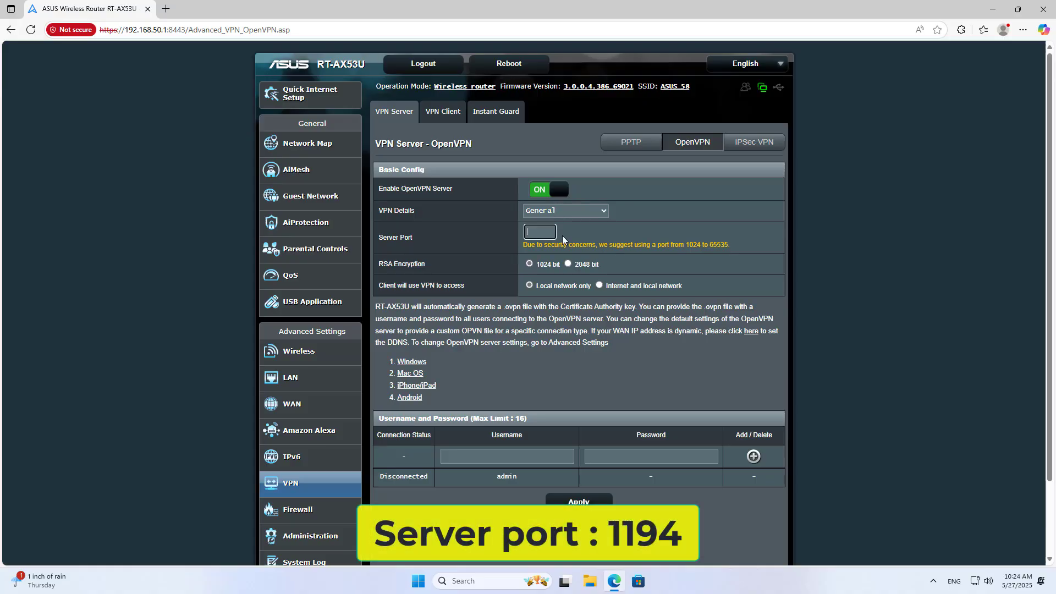
type("1194")
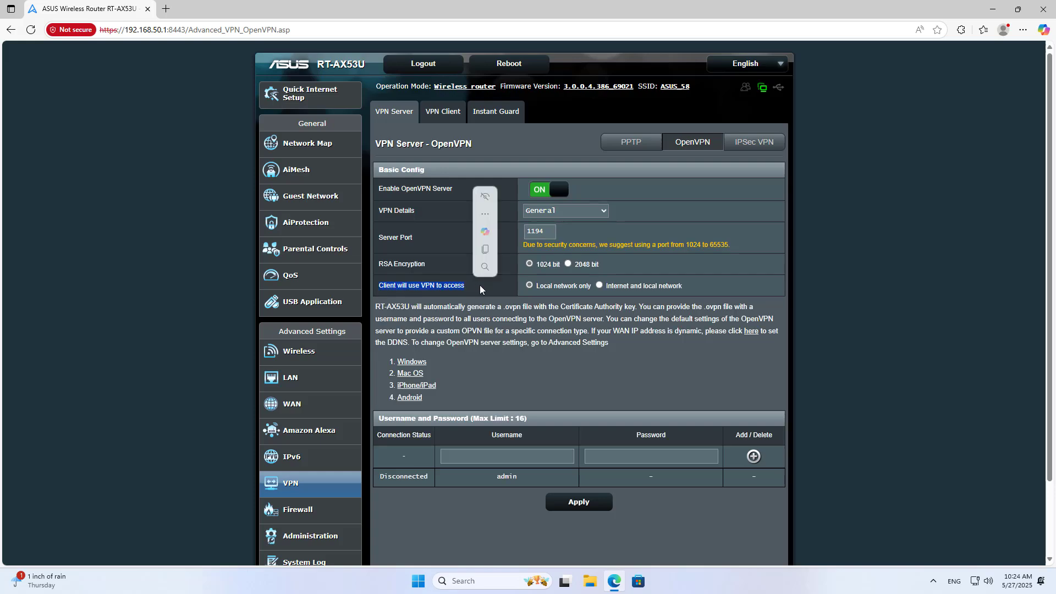
left_click(599, 285)
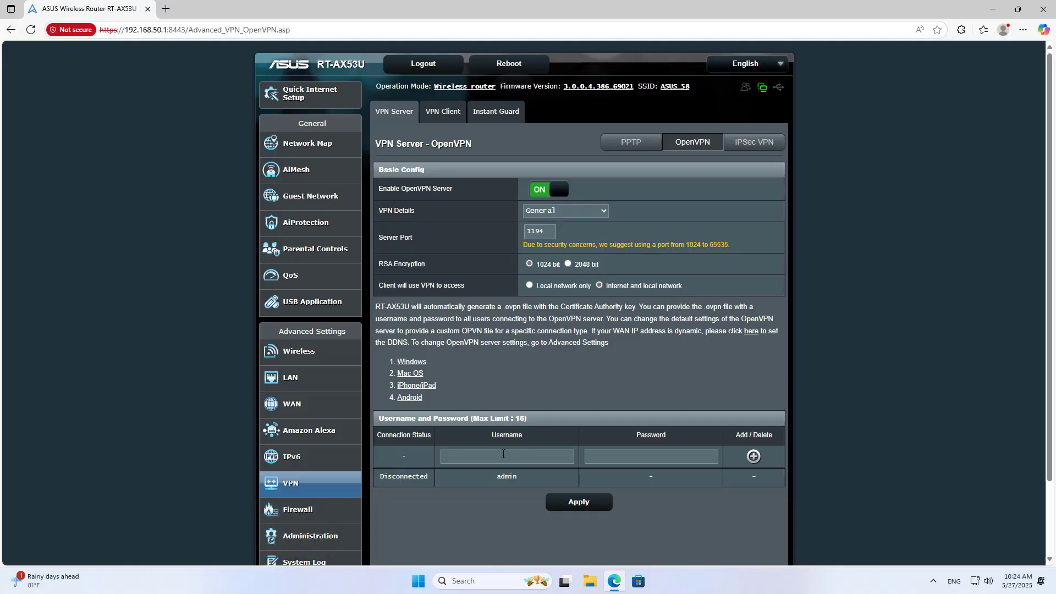
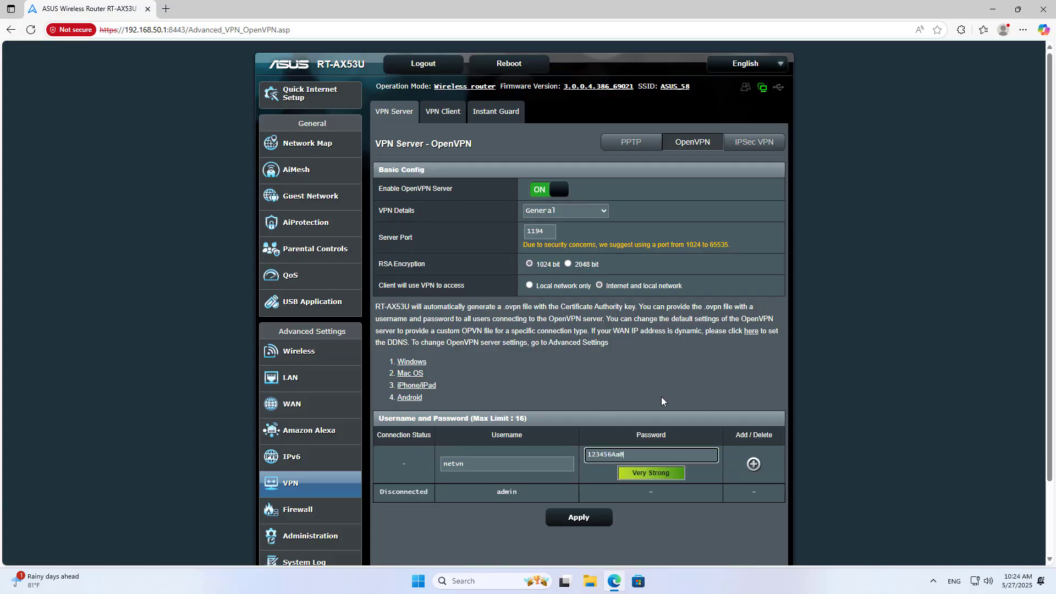
left_click(754, 464)
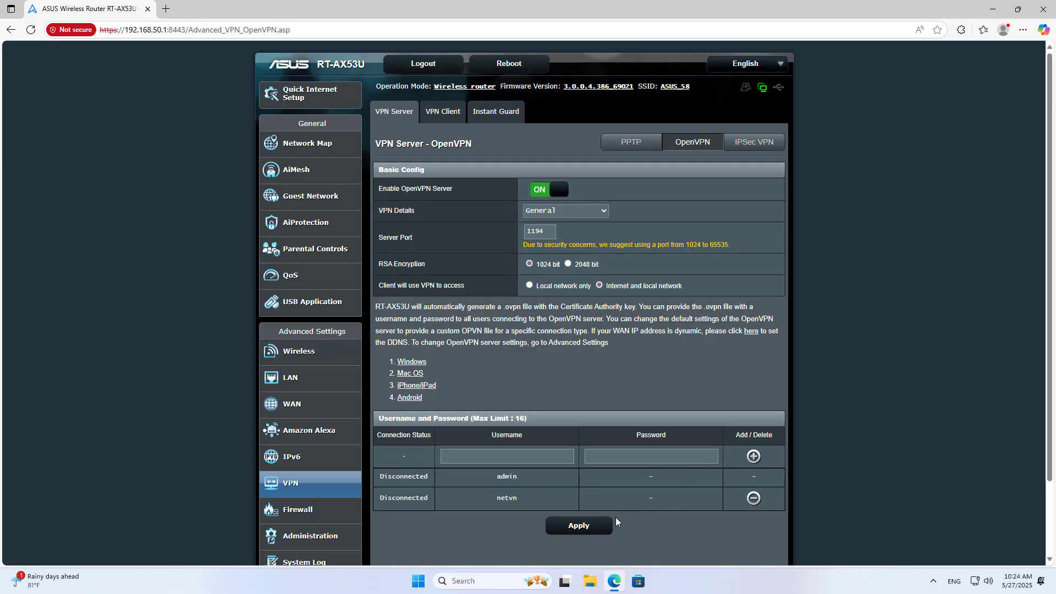
left_click(579, 526)
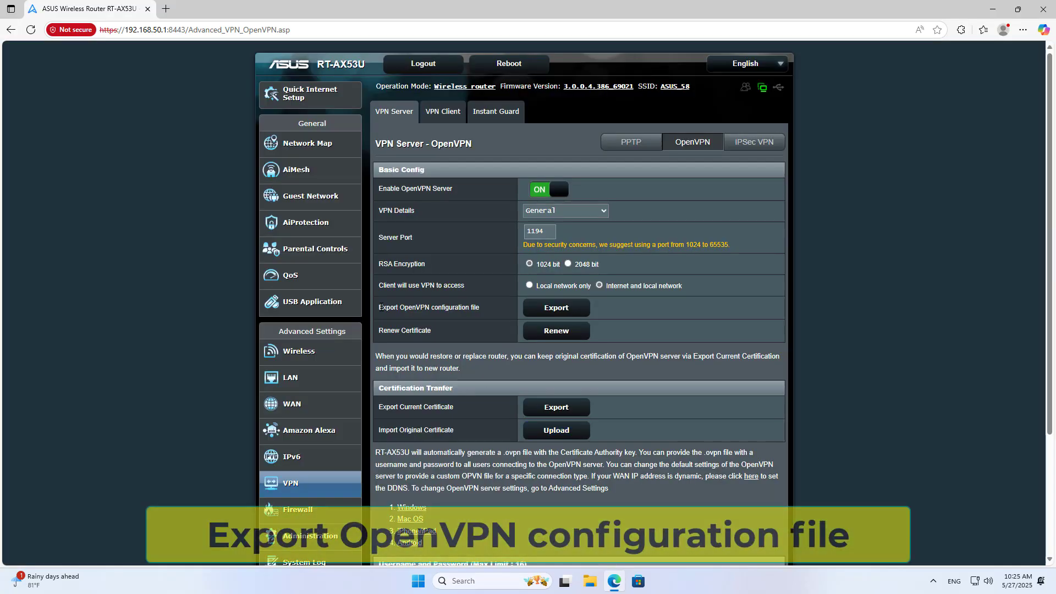
mouse_move(478, 335)
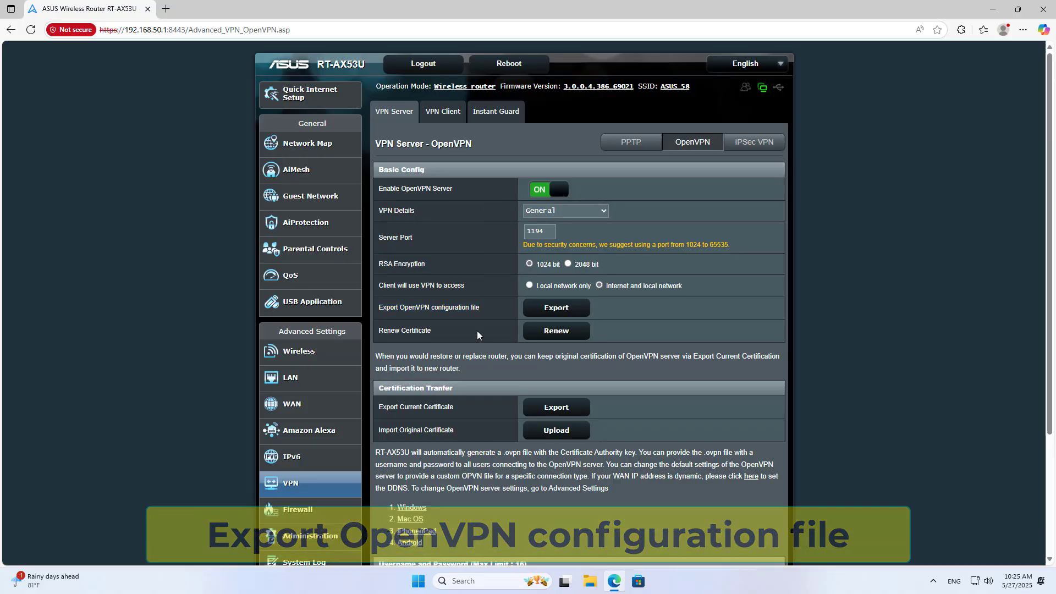
Step: Export client.ovpn, confirm it in the Downloads folder, then close Explorer
left_click(556, 308)
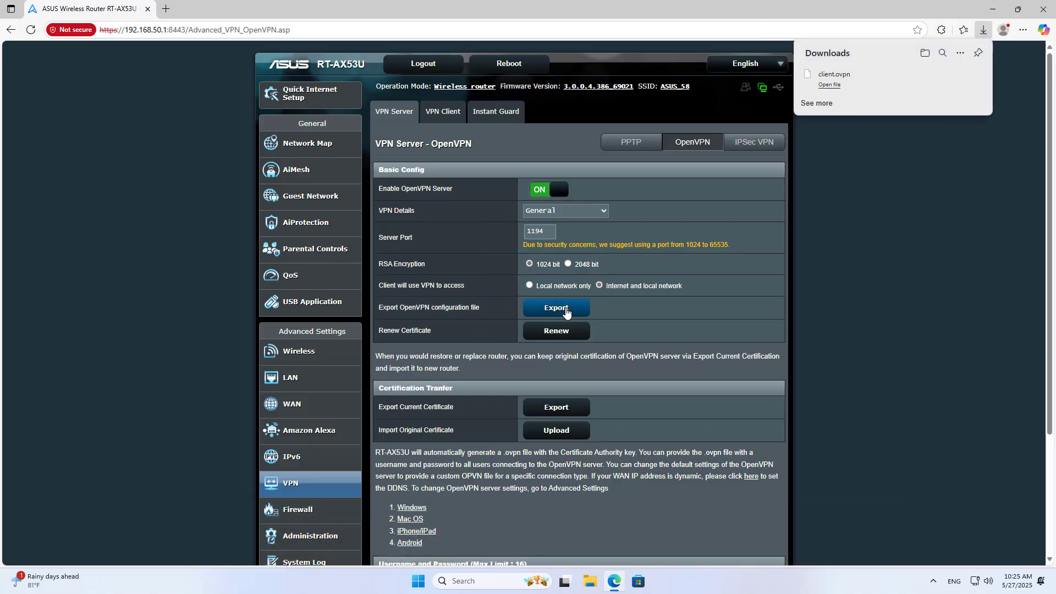
mouse_move(947, 85)
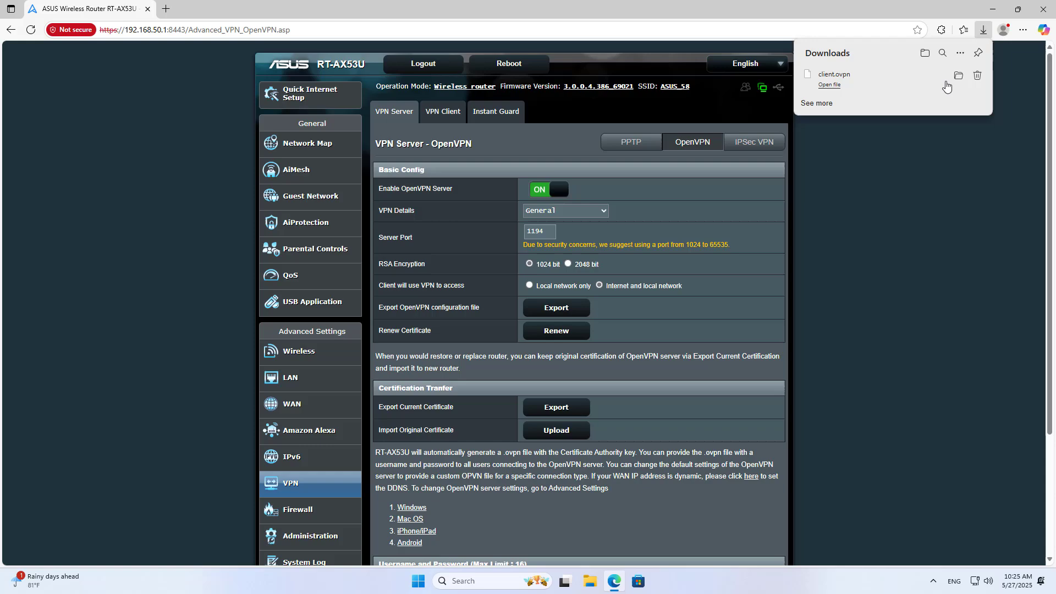
left_click(959, 76)
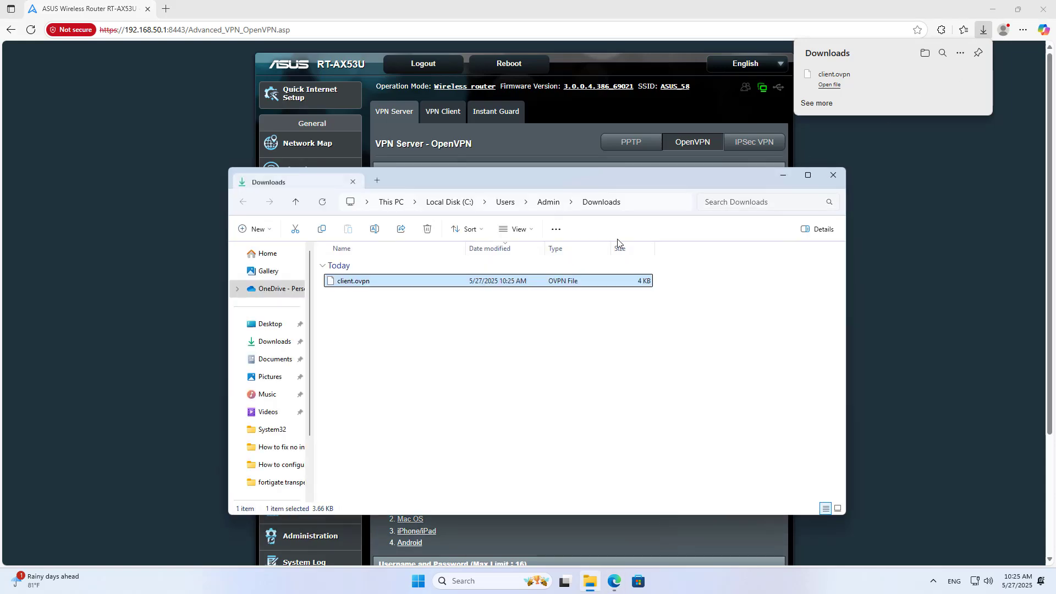
right_click(352, 281)
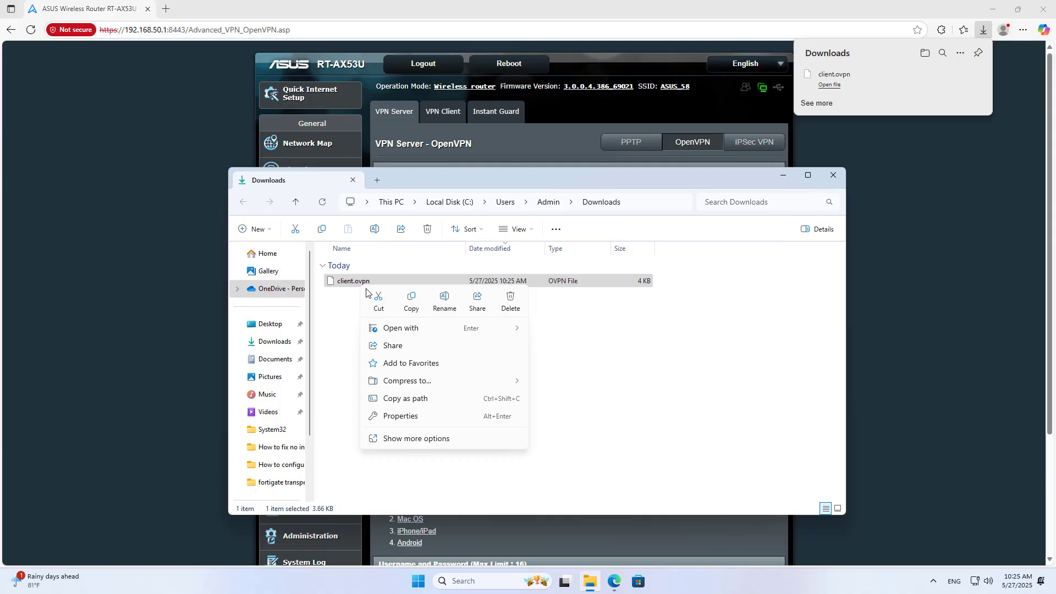
left_click(553, 335)
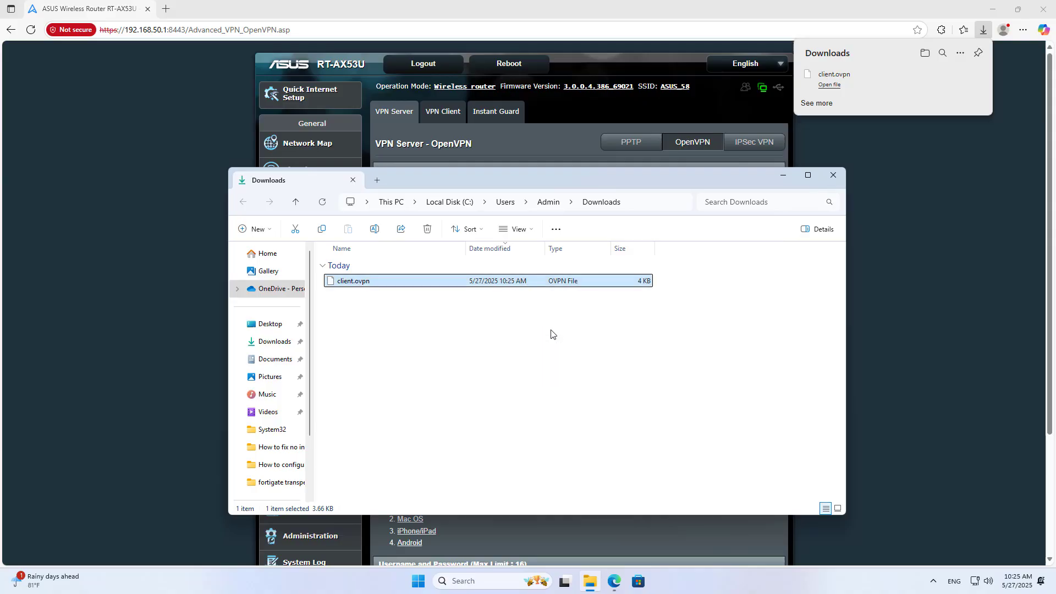
left_click(833, 175)
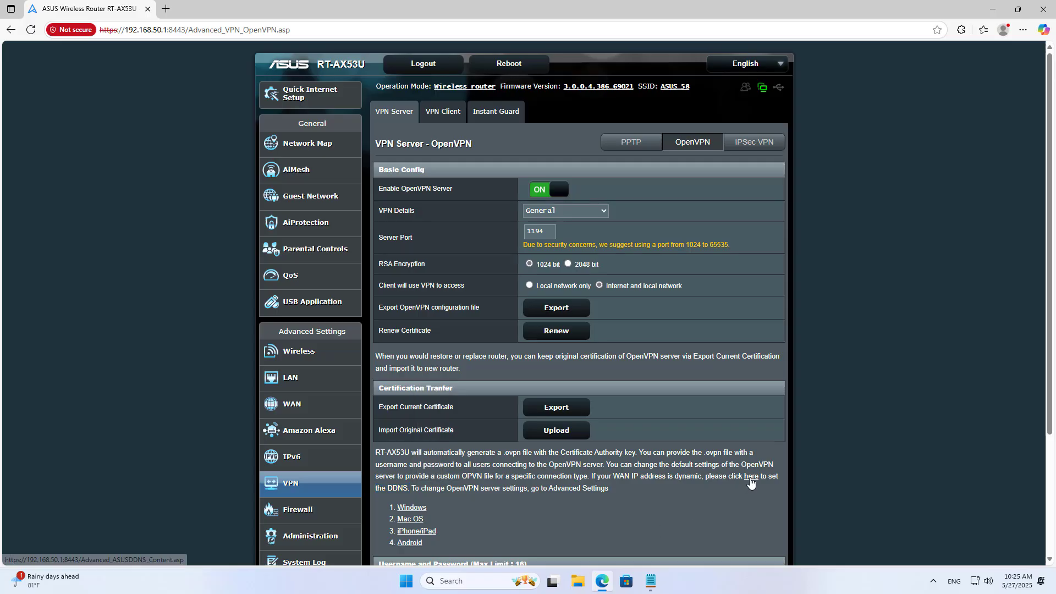
Step: Enable the DDNS client, register host name netvn.asuscomm.com, and accept the ASUS terms
left_click(750, 477)
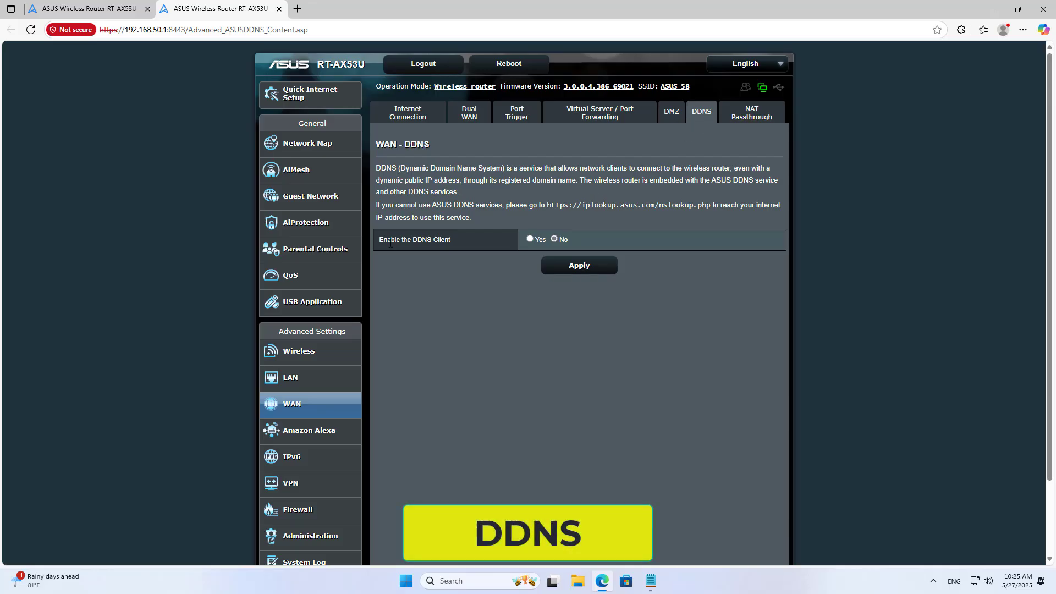
left_click(530, 239)
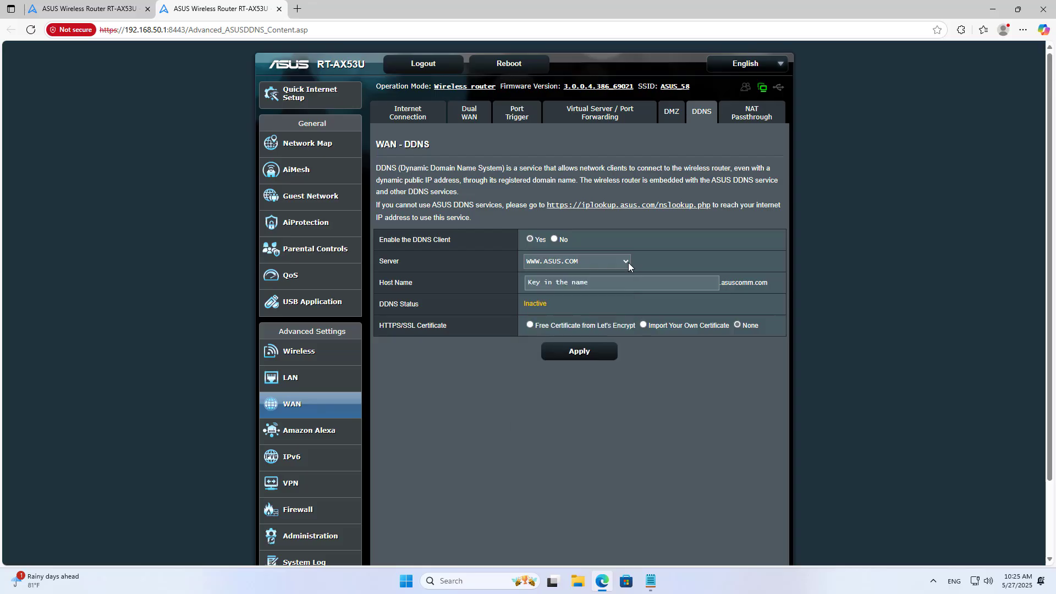
left_click(622, 283)
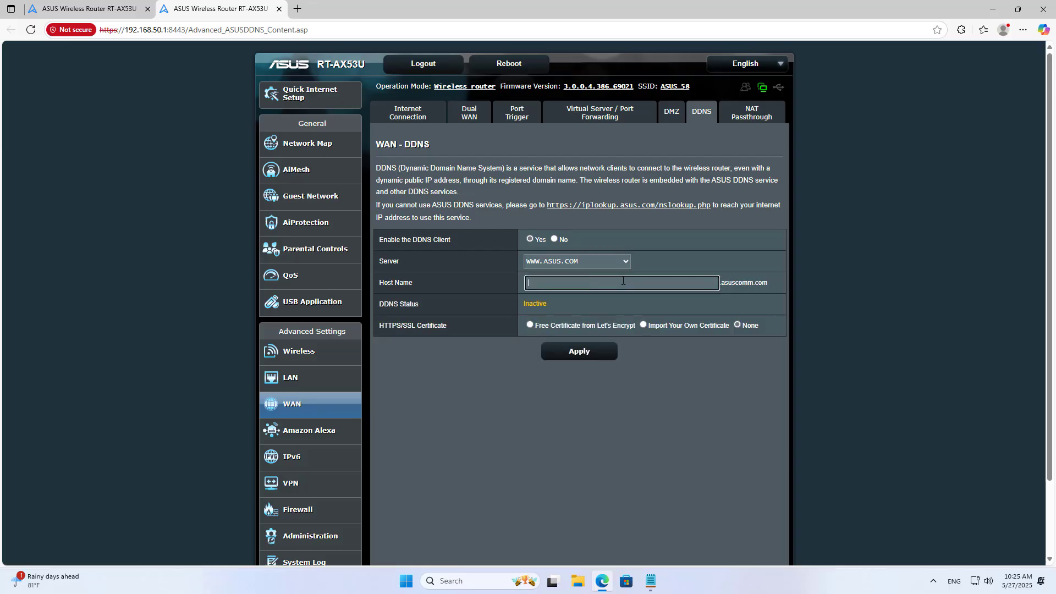
type("netvn")
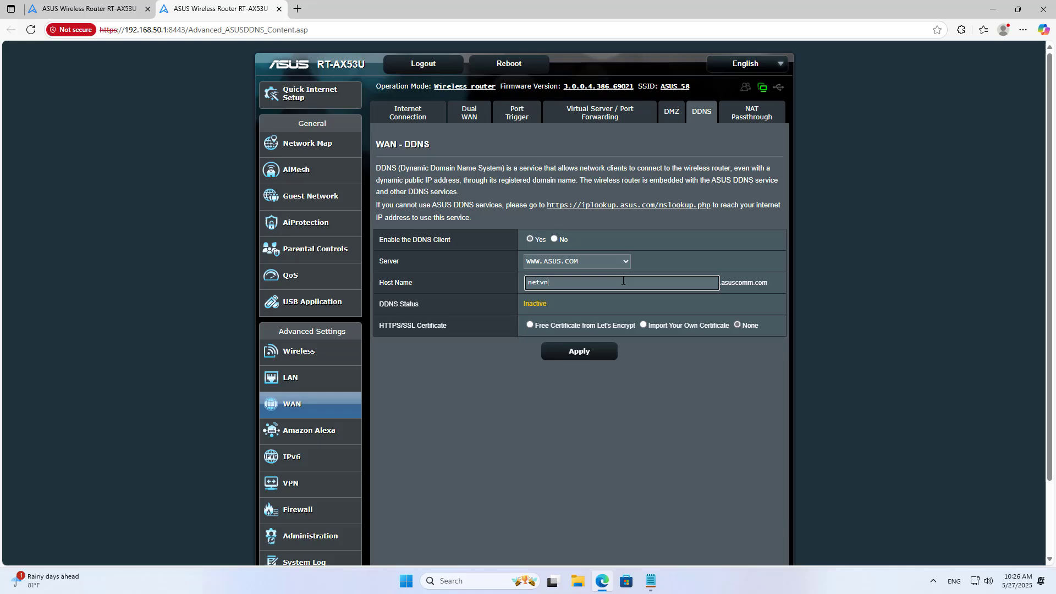
left_click(579, 351)
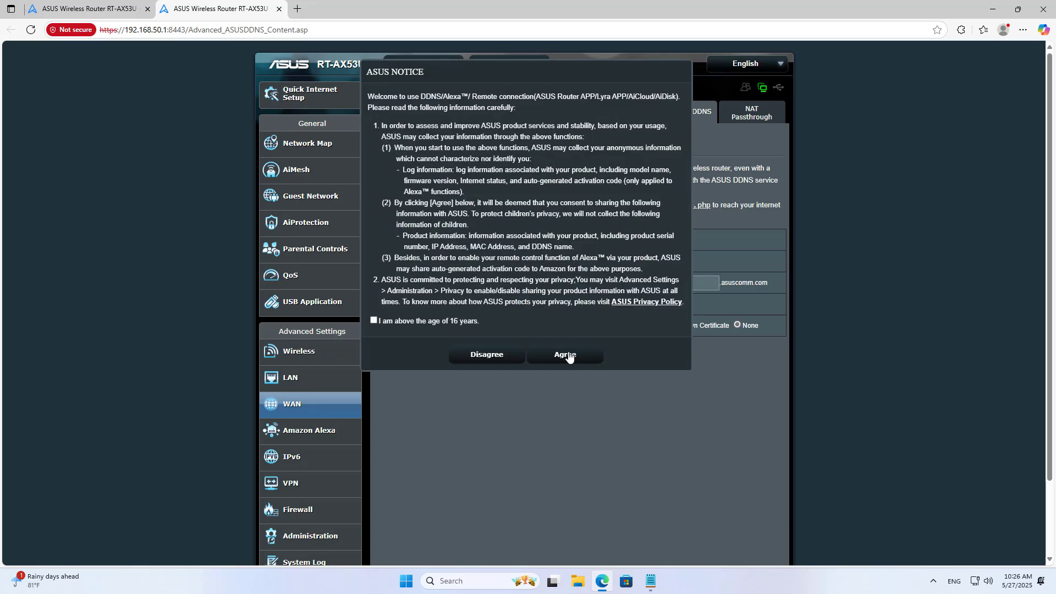
left_click(373, 320)
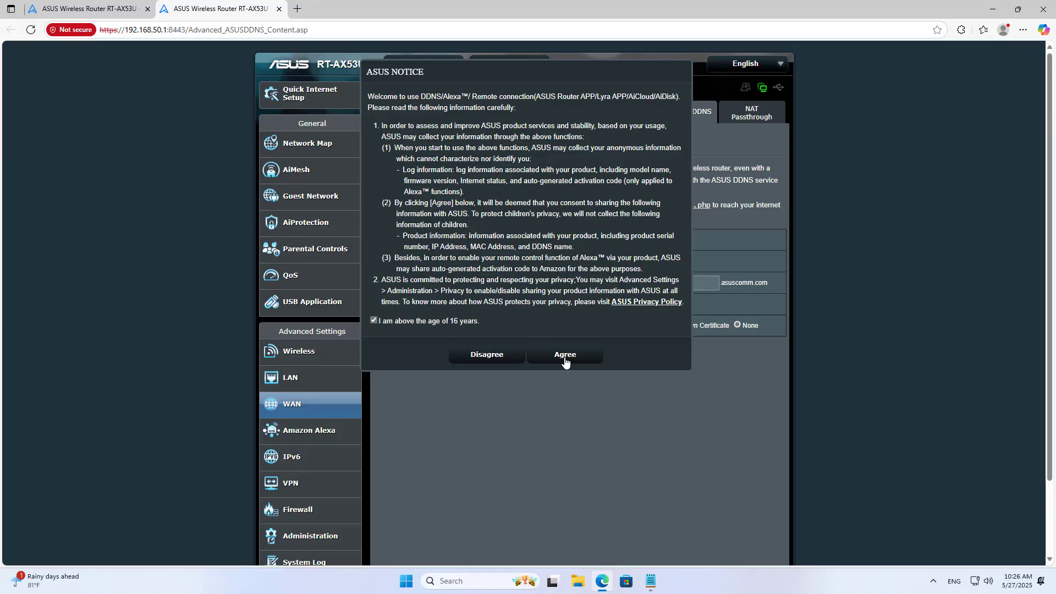
left_click(565, 354)
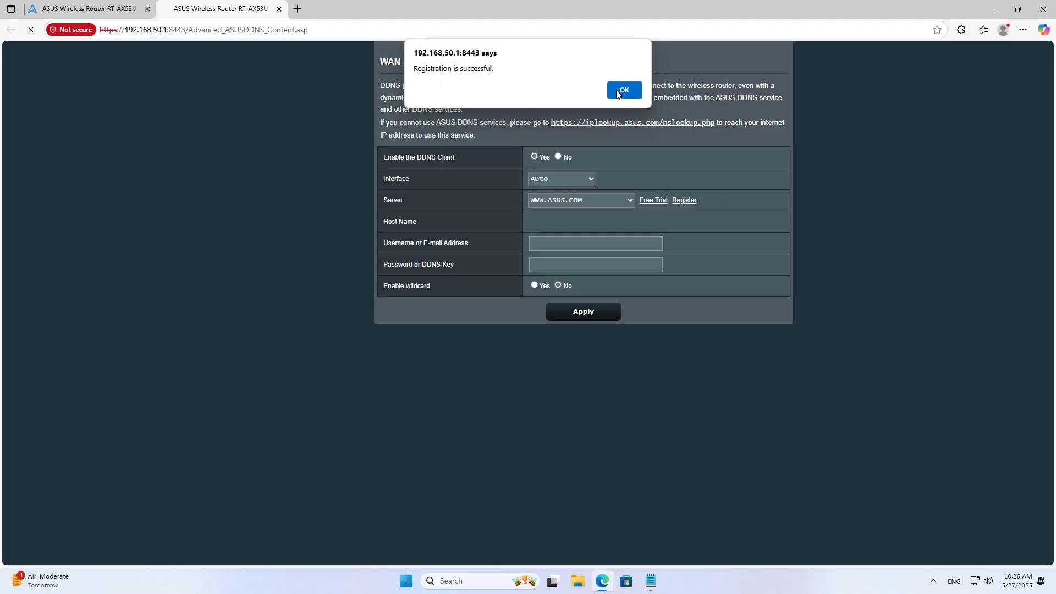
left_click(624, 89)
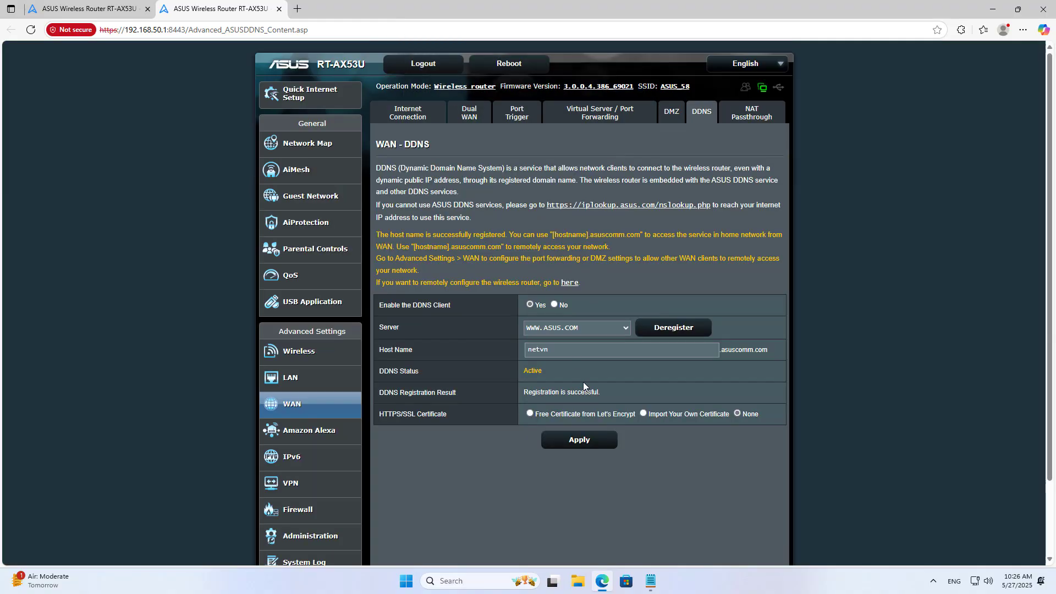
mouse_move(555, 374)
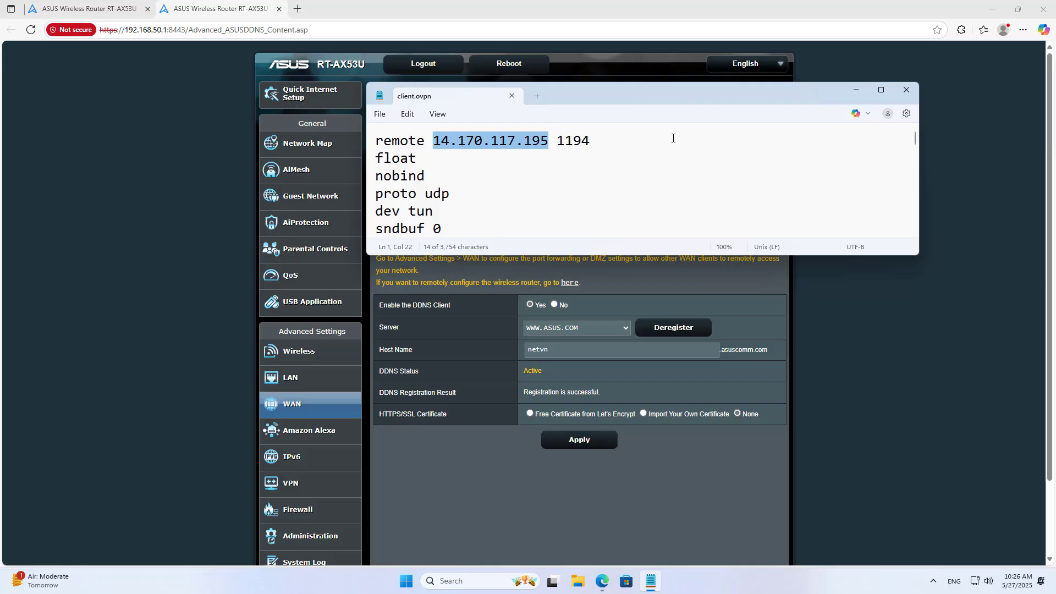
Step: Change client.ovpn's remote address to netvn.asuscomm.com, then close Notepad
type("netvn.asuscomm.com")
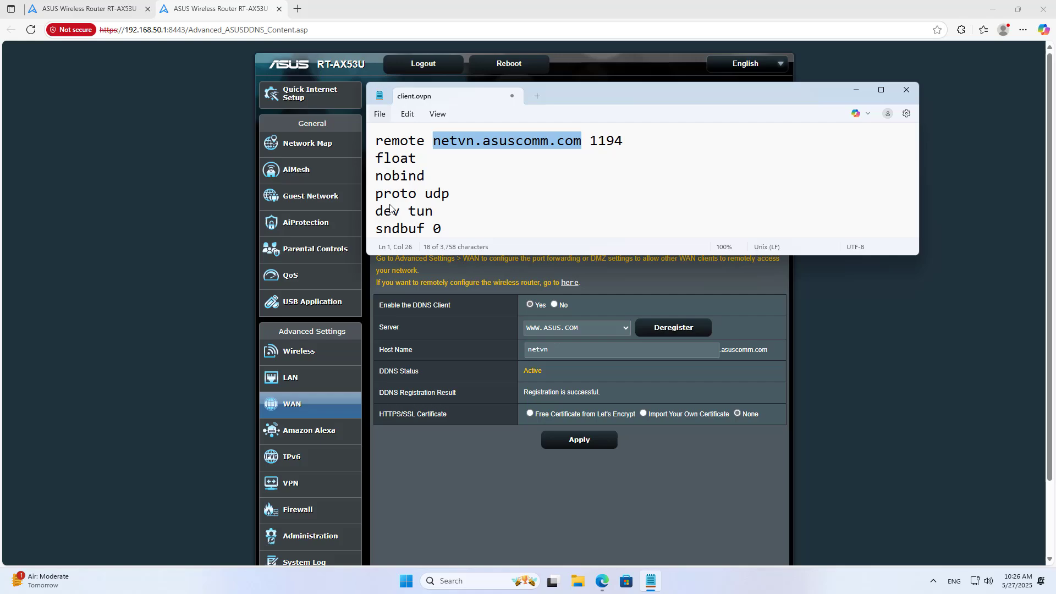
left_click(906, 89)
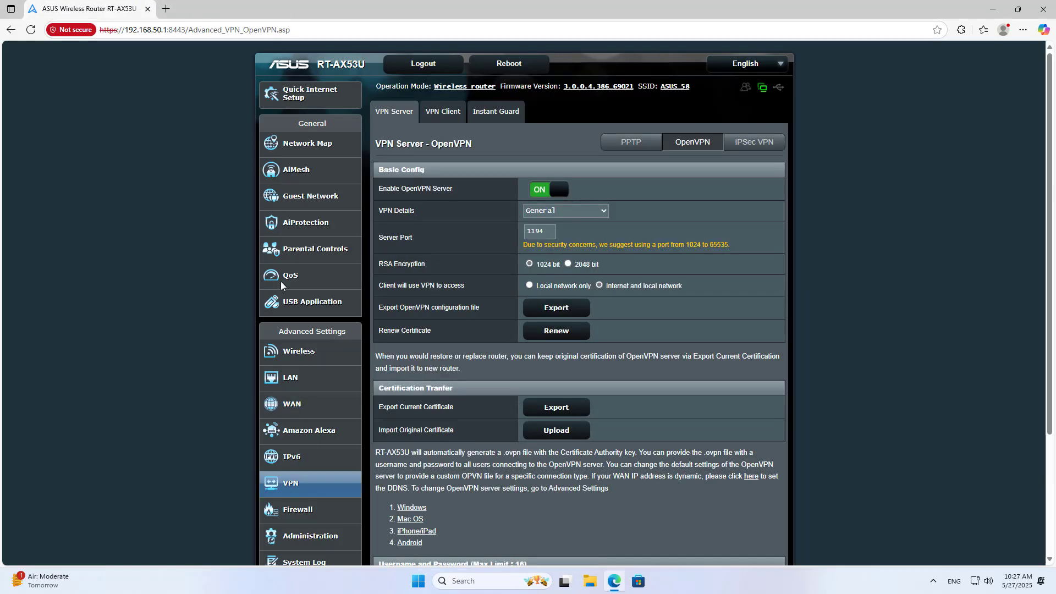
Step: Scroll to the .ovpn instructions and open the Windows connection guide
scroll("down", 3)
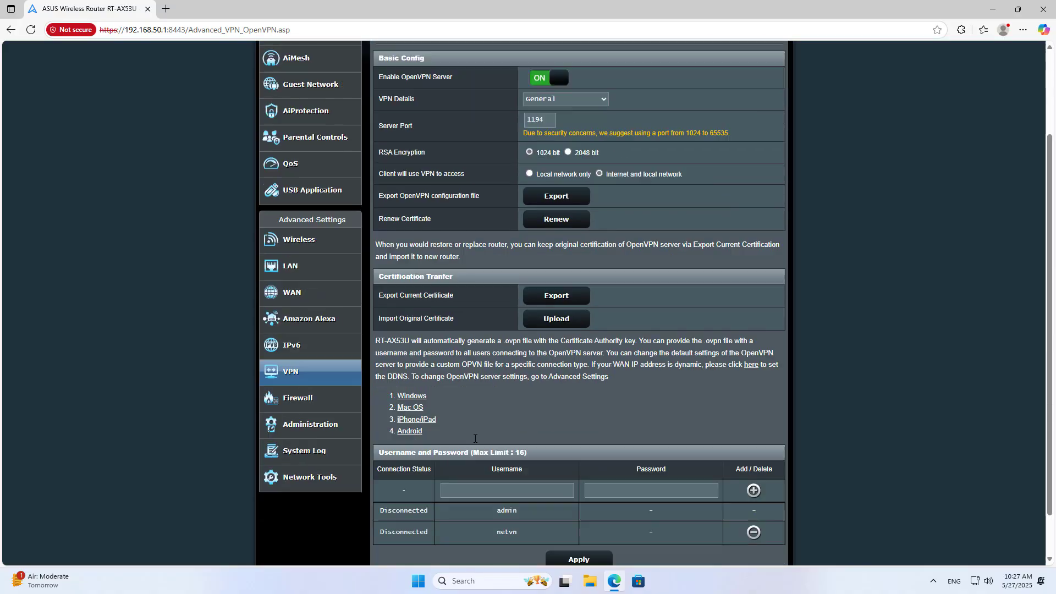
scroll("down", 3)
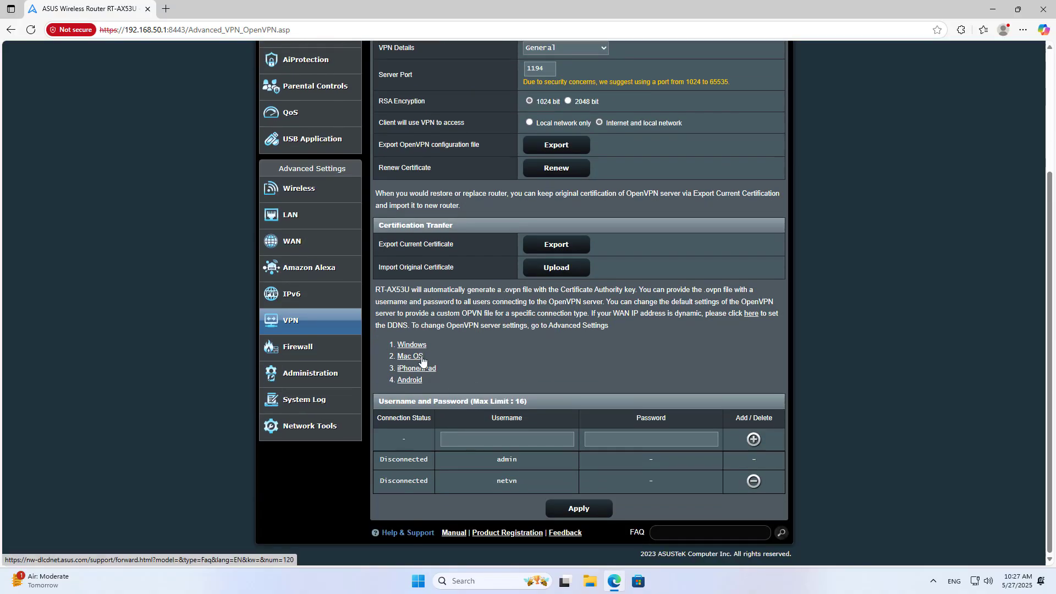
mouse_move(412, 348)
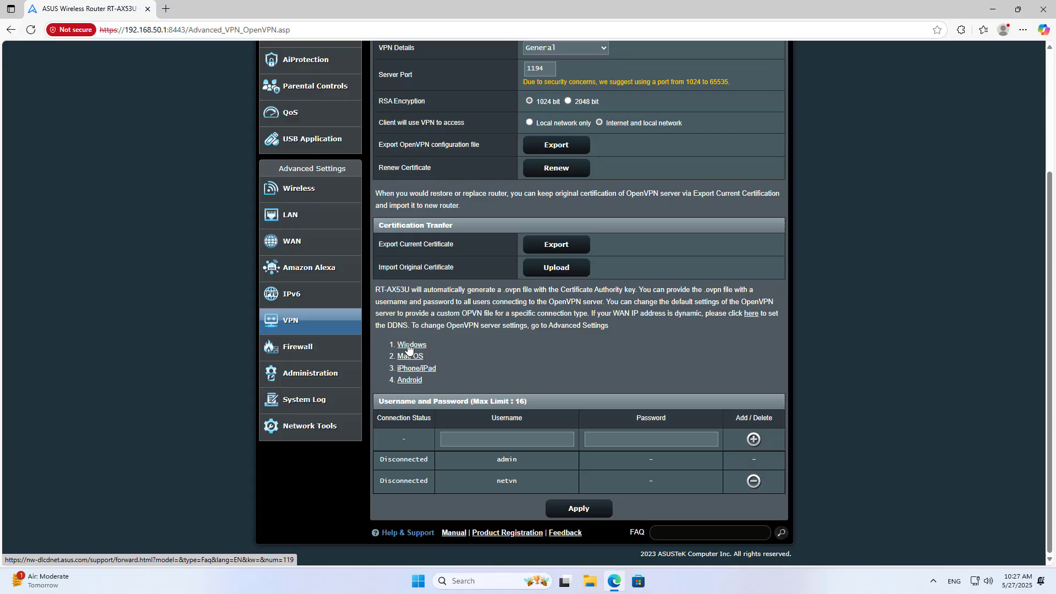
left_click(412, 344)
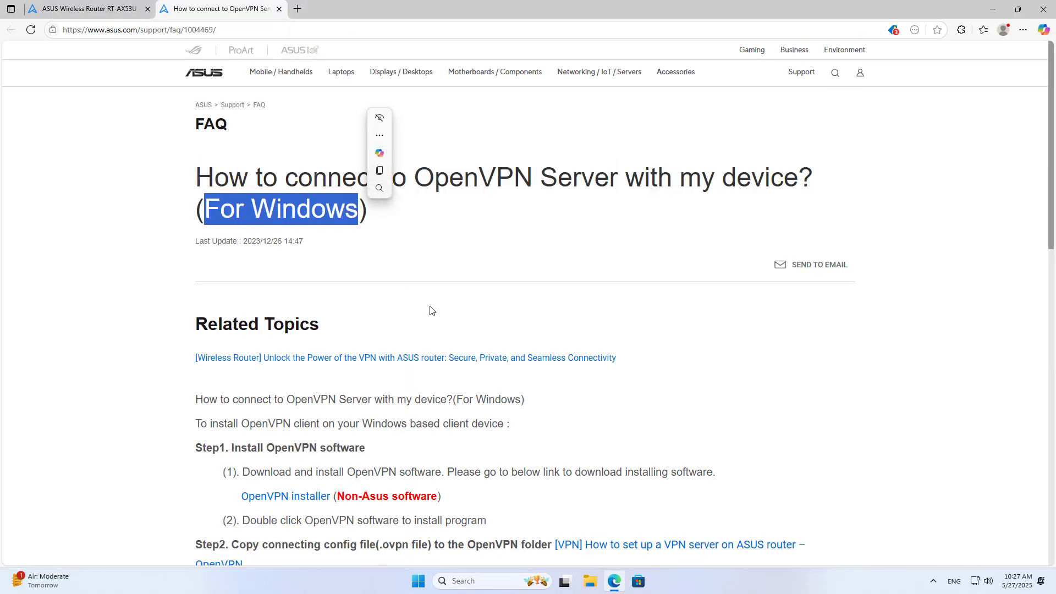
Step: Follow the FAQ's 'OpenVPN installer' link and switch to the Community Downloads tab
scroll("down", 3)
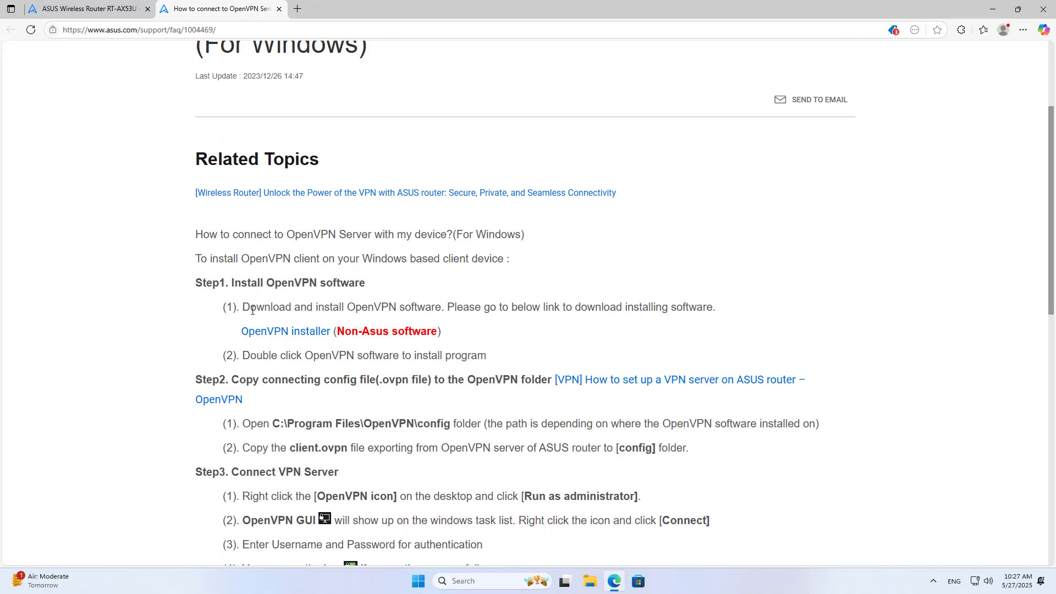
mouse_move(265, 333)
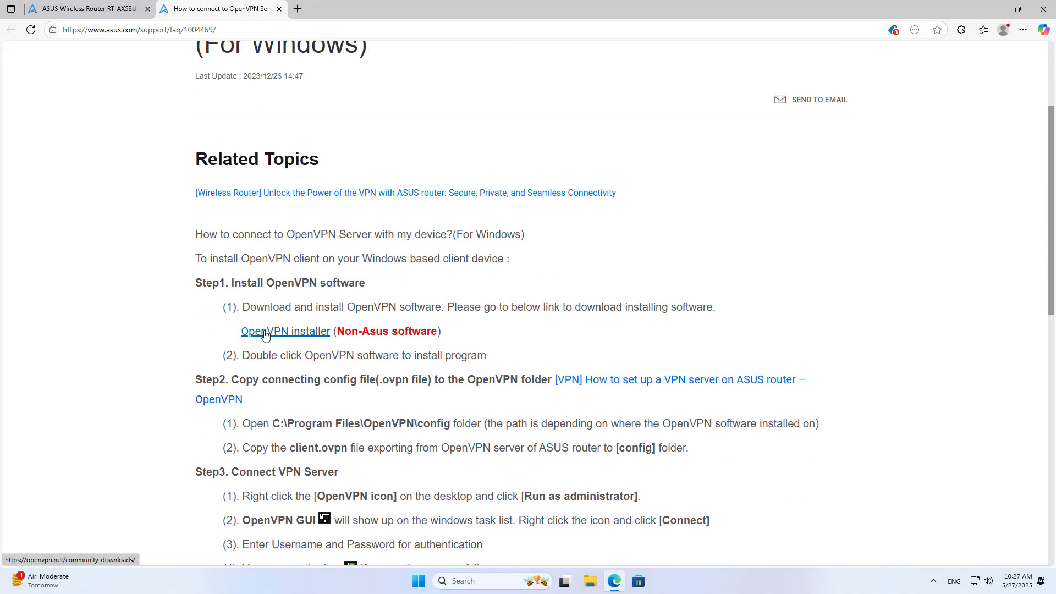
left_click(285, 331)
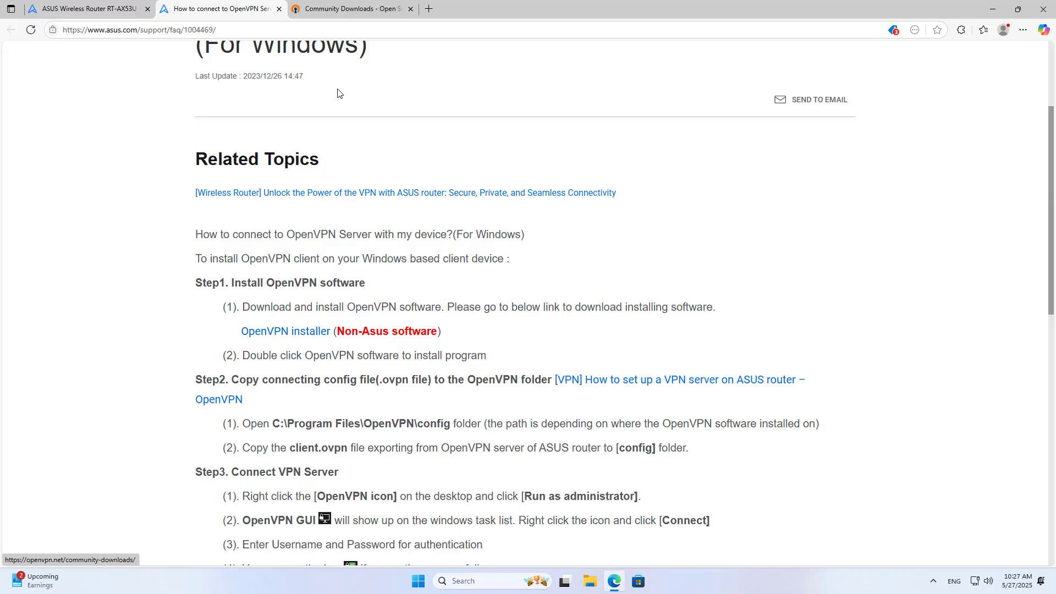
left_click(356, 8)
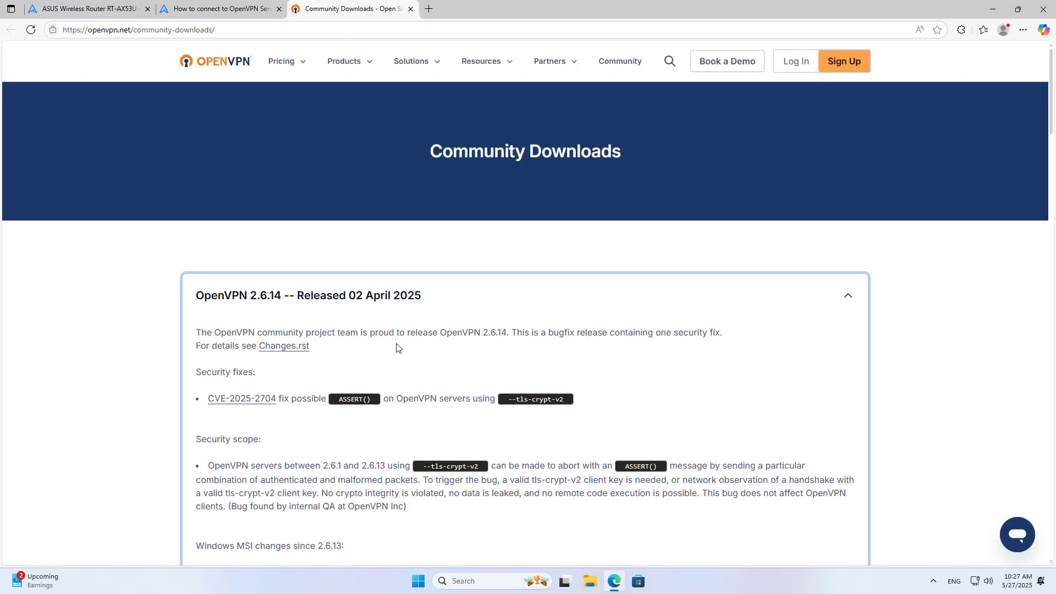
scroll("down", 3)
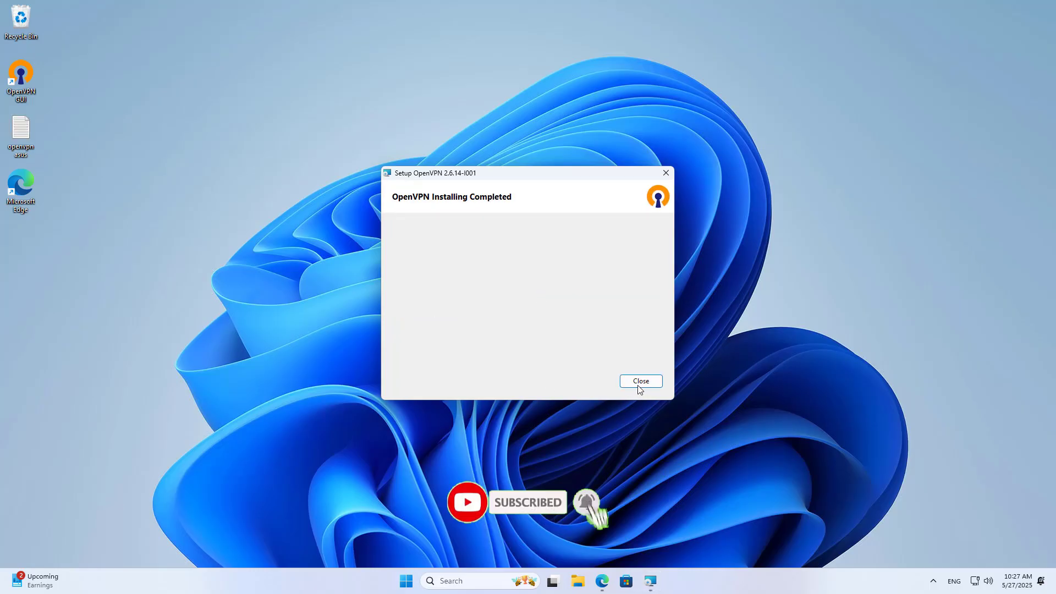
Step: Close the finished OpenVPN 2.6.14 installer, select the FAQ's config-copy step, and open File Explorer
left_click(641, 380)
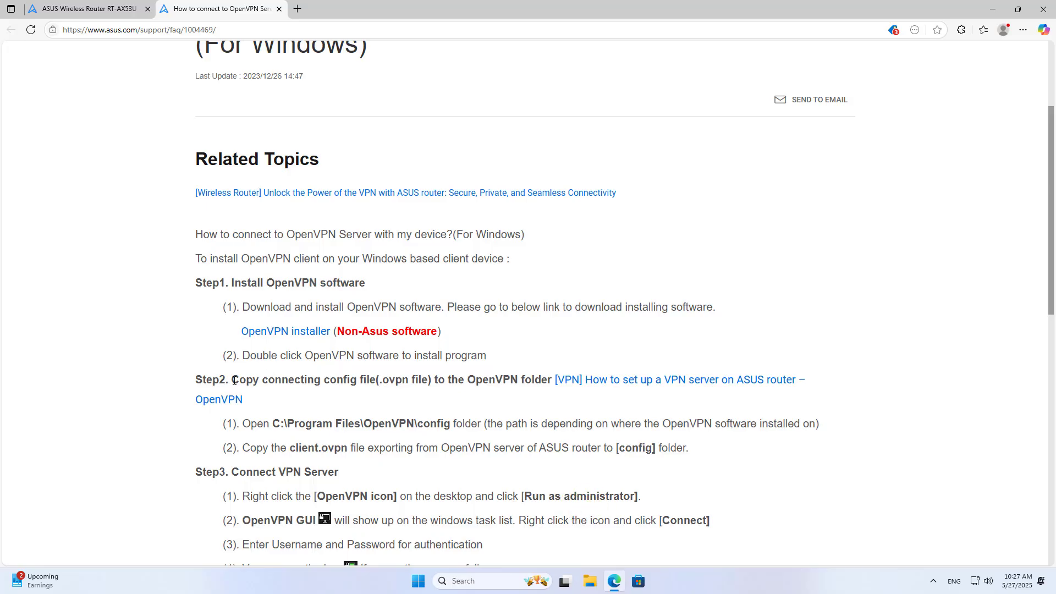
left_click_drag(232, 379, 551, 379)
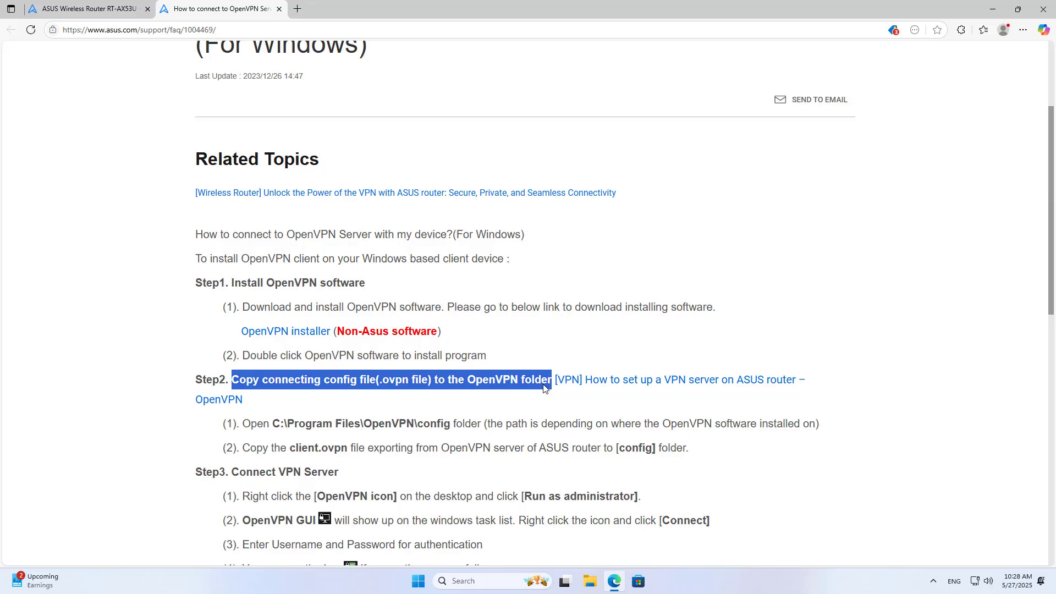
left_click(590, 581)
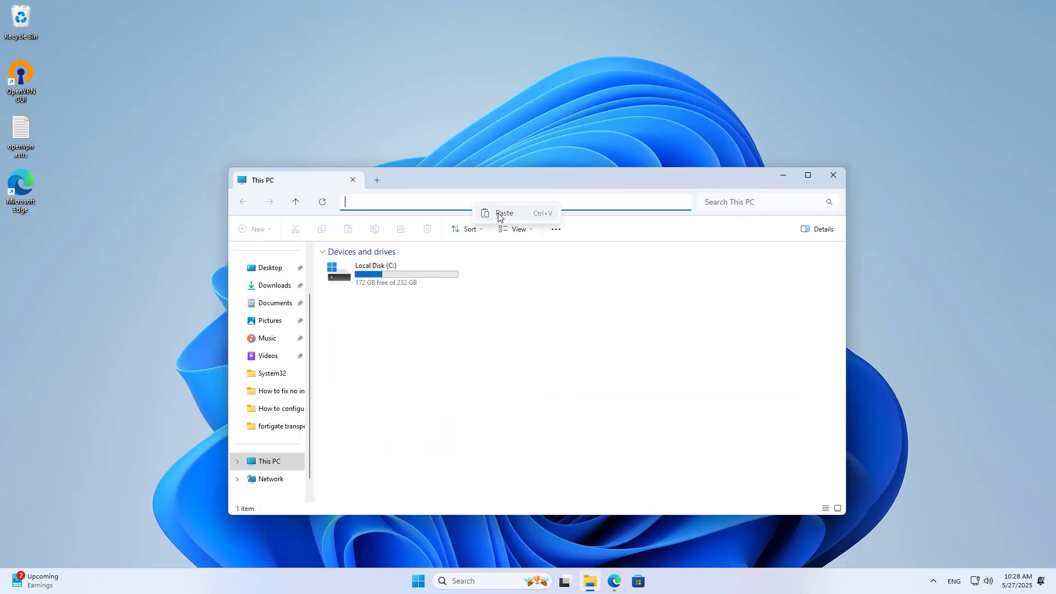
Step: Copy the client config into C:\Program Files\OpenVPN\config, granting administrator permission
left_click(502, 213)
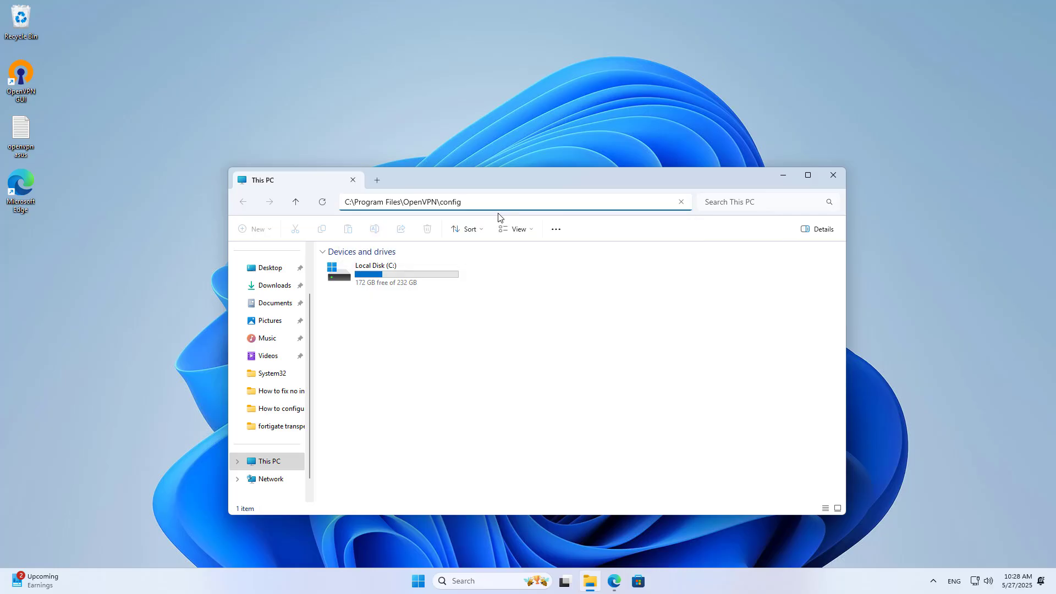
key("Enter")
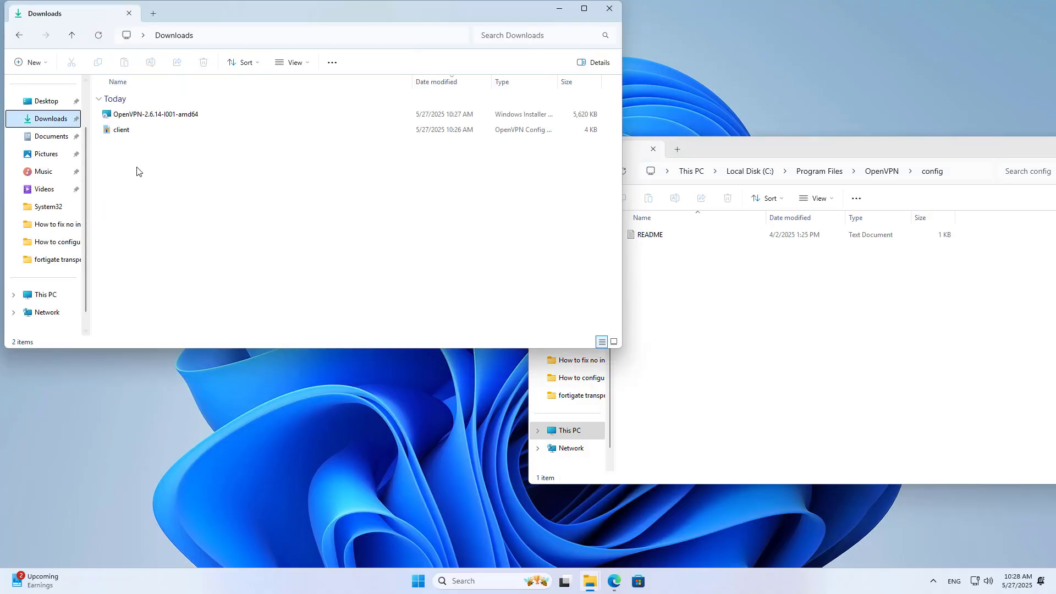
right_click(117, 129)
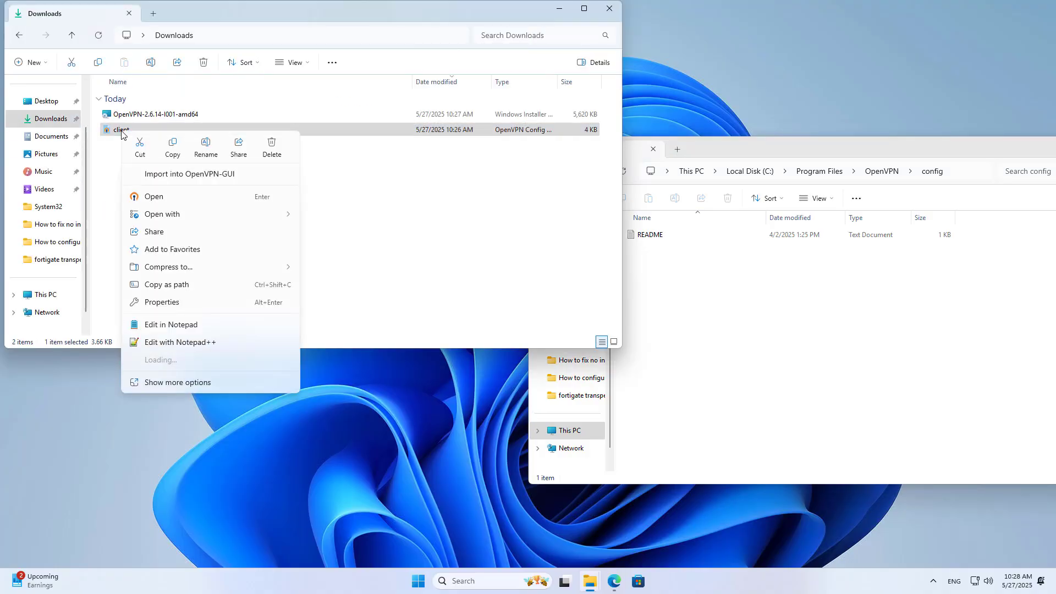
left_click(684, 288)
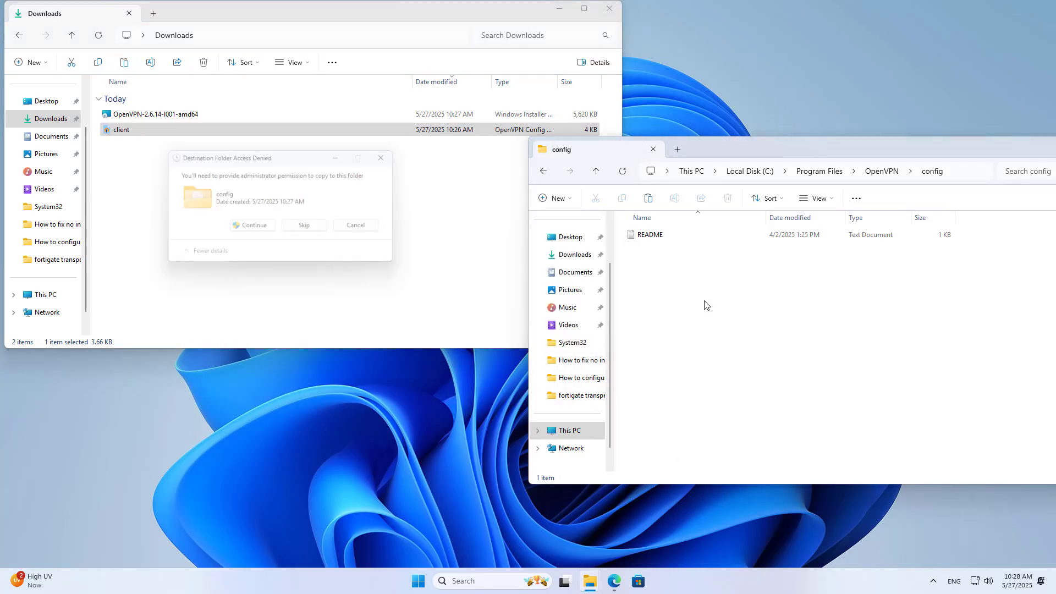
left_click(253, 225)
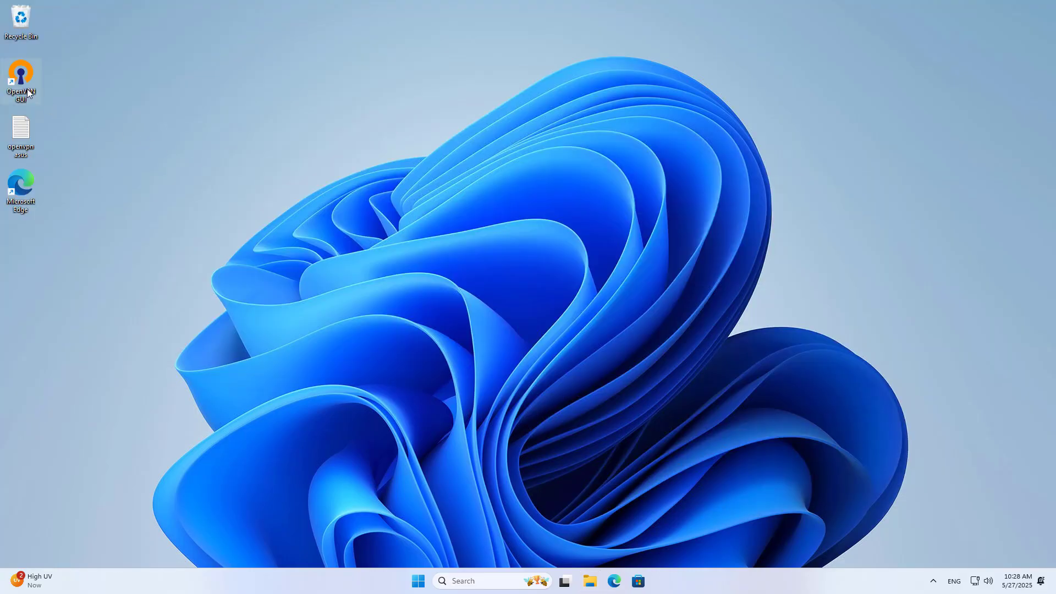
Step: Run OpenVPN GUI as administrator, confirm the outside Wi-Fi network, and connect the client profile
right_click(21, 75)
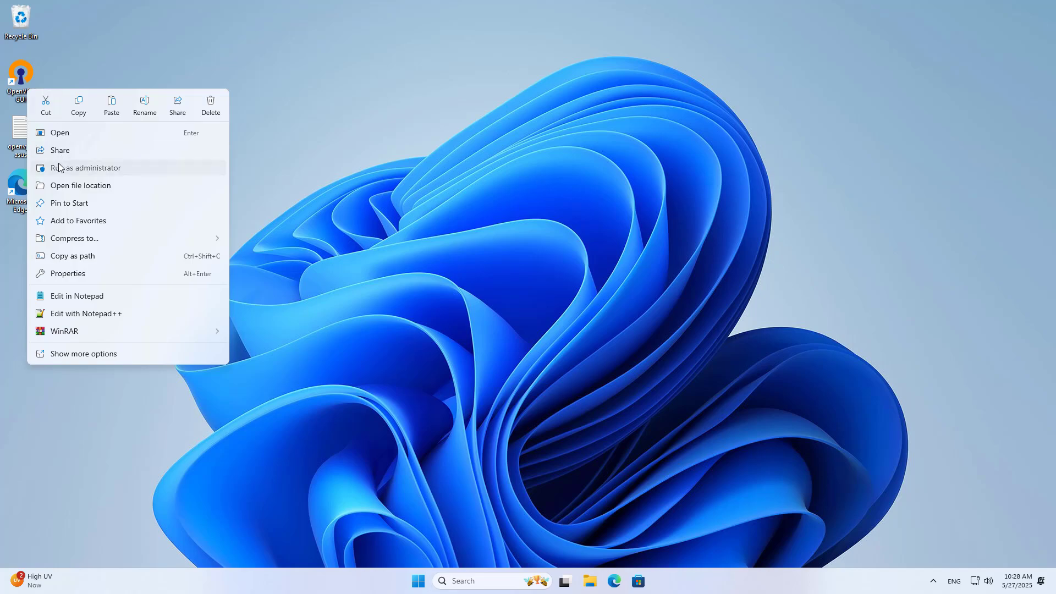
left_click(355, 215)
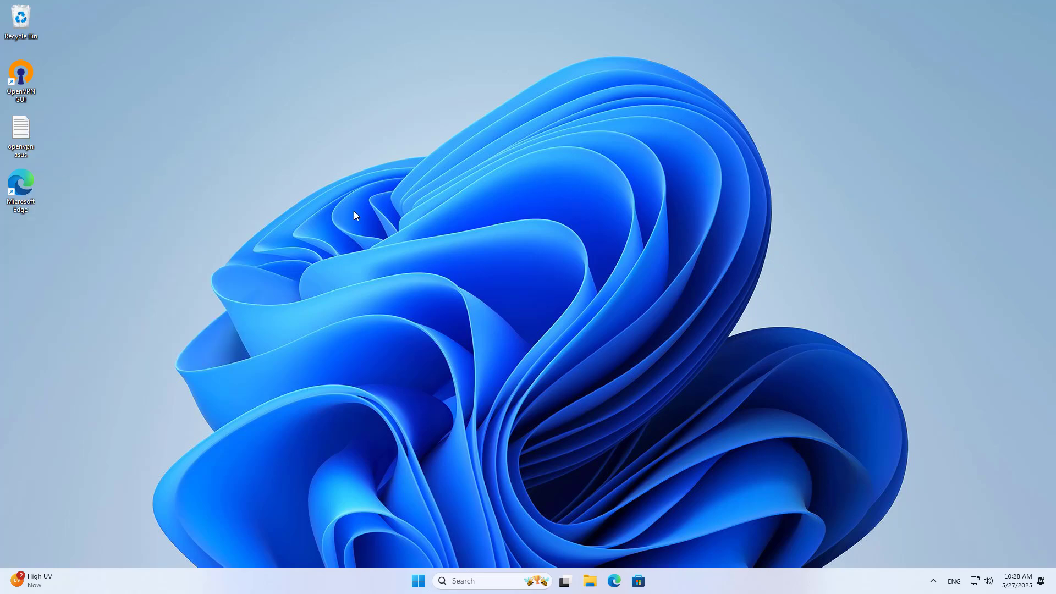
left_click(983, 581)
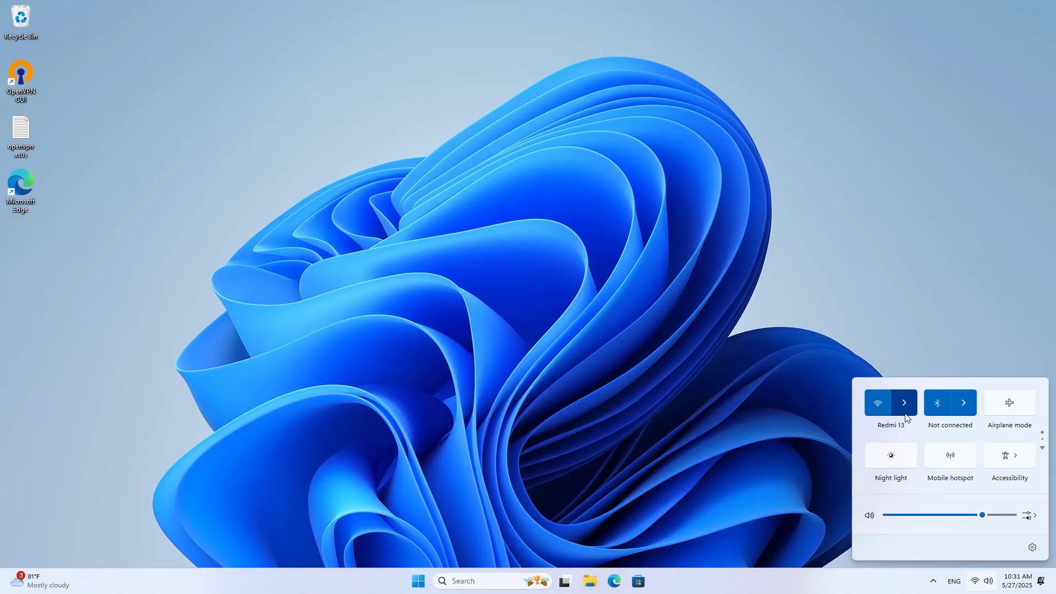
left_click(905, 403)
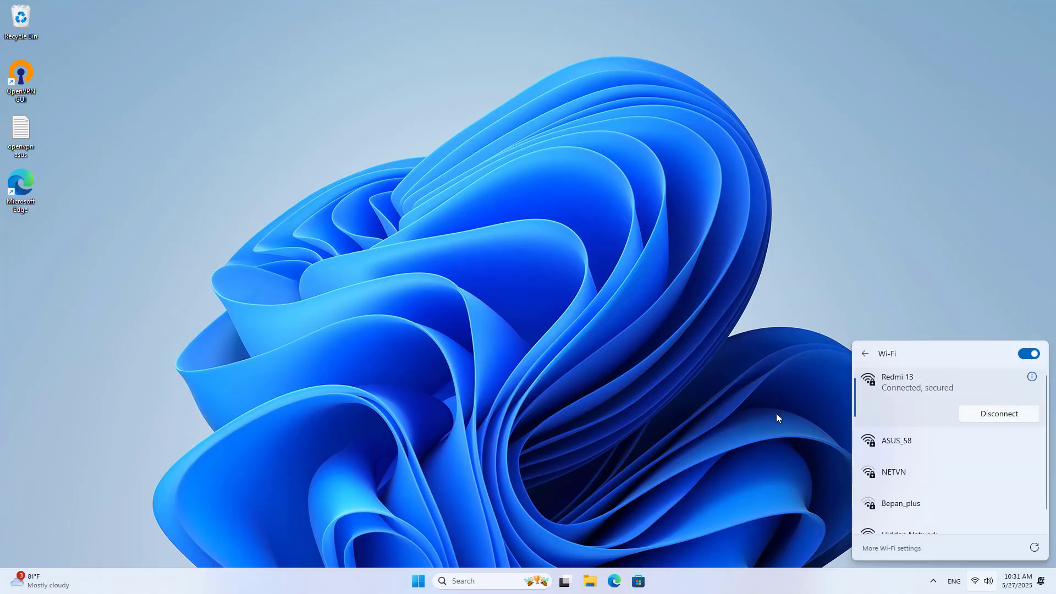
left_click(933, 581)
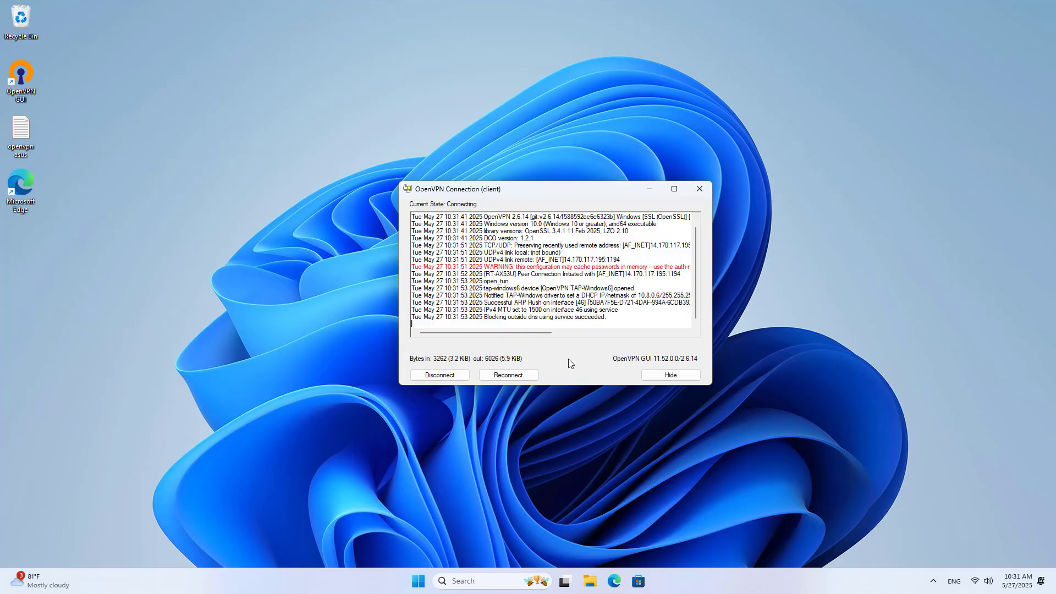
left_click(670, 374)
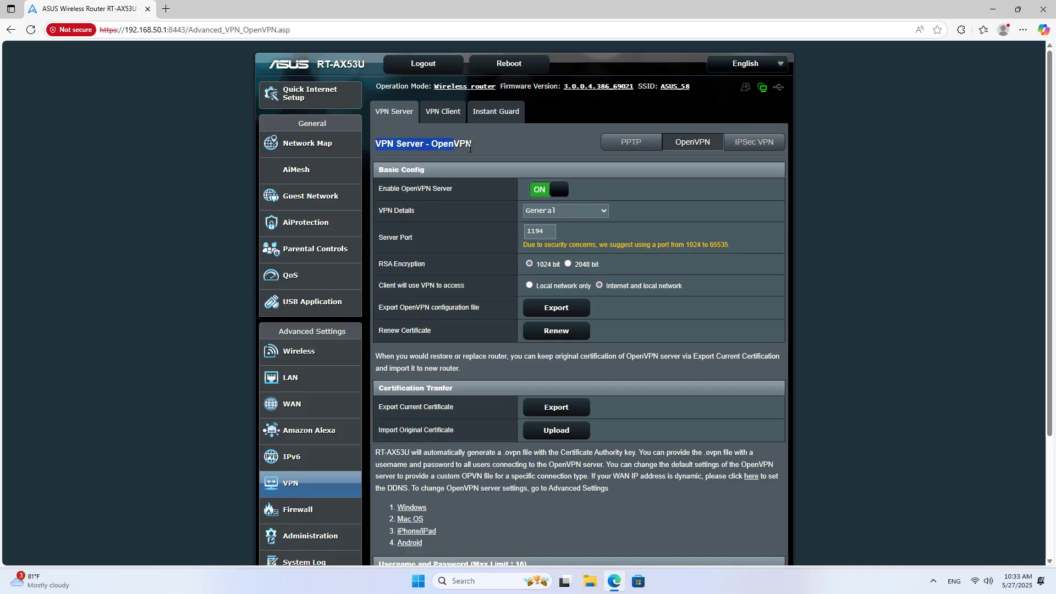
Step: Scroll to the Username and Password list to see netvn Connected with VPN IP 10.8.0.6
scroll("down", 3)
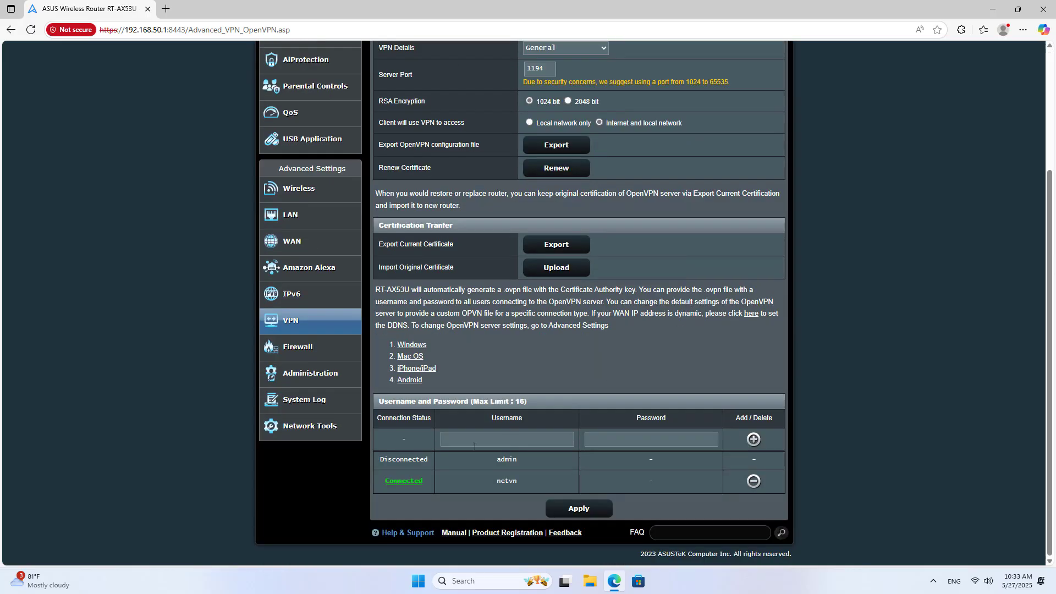
mouse_move(403, 481)
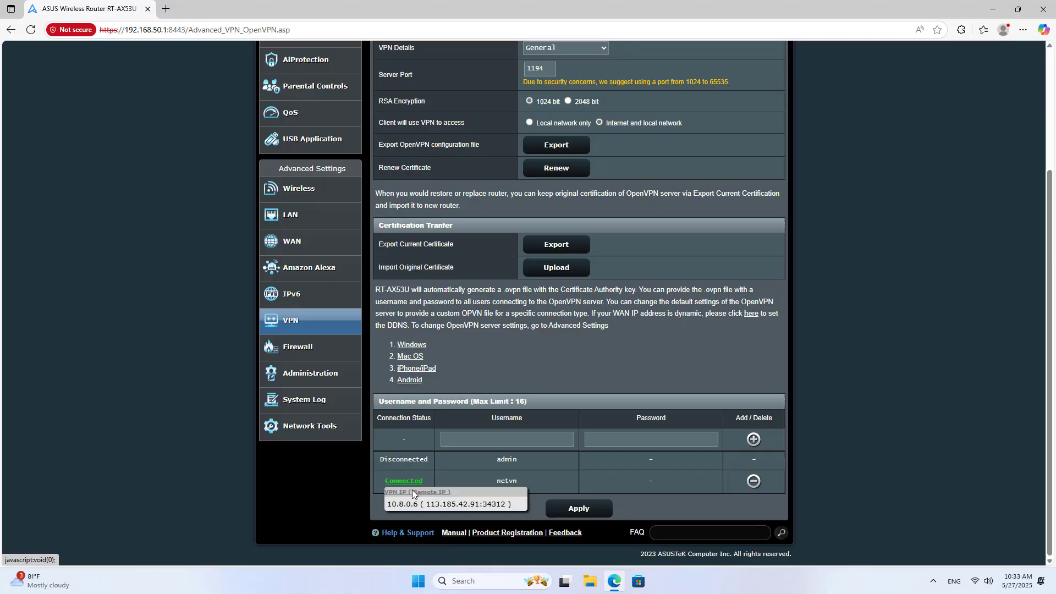